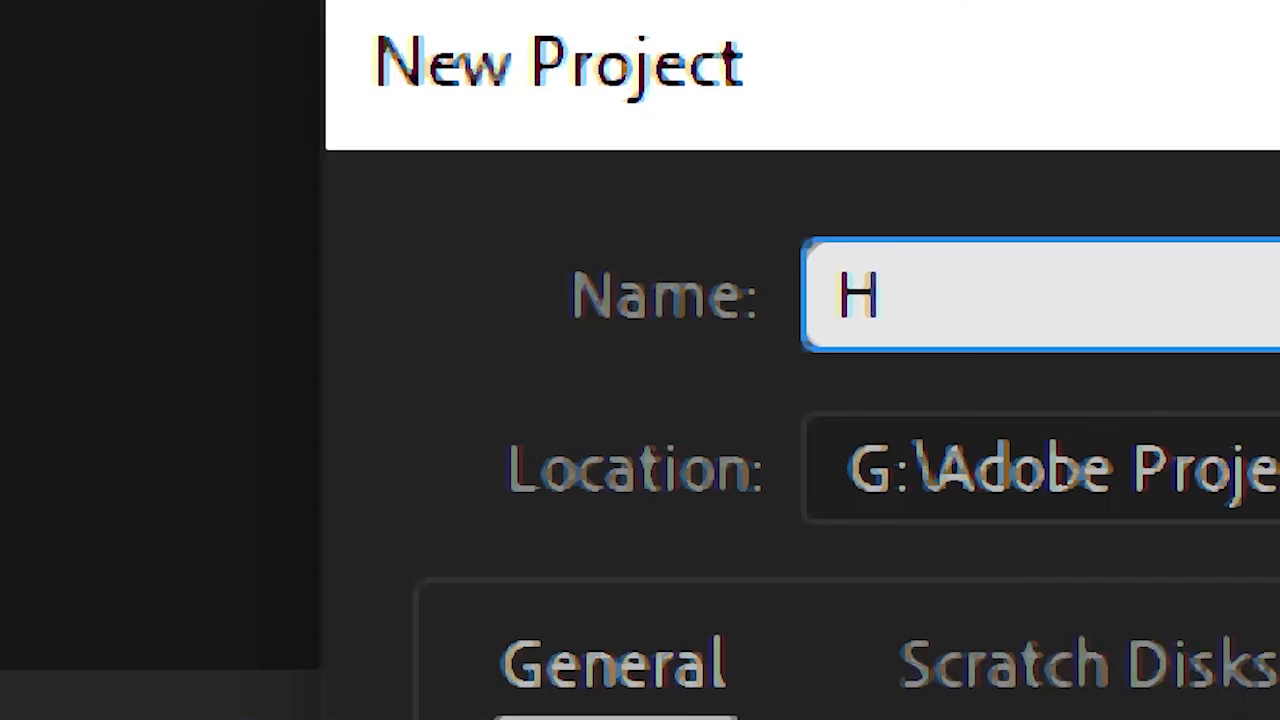
- Name the new project 'How to make slide text animation' with an empty Slide Text sequence
{"action": "type", "text": "ow to make slide text anima"}
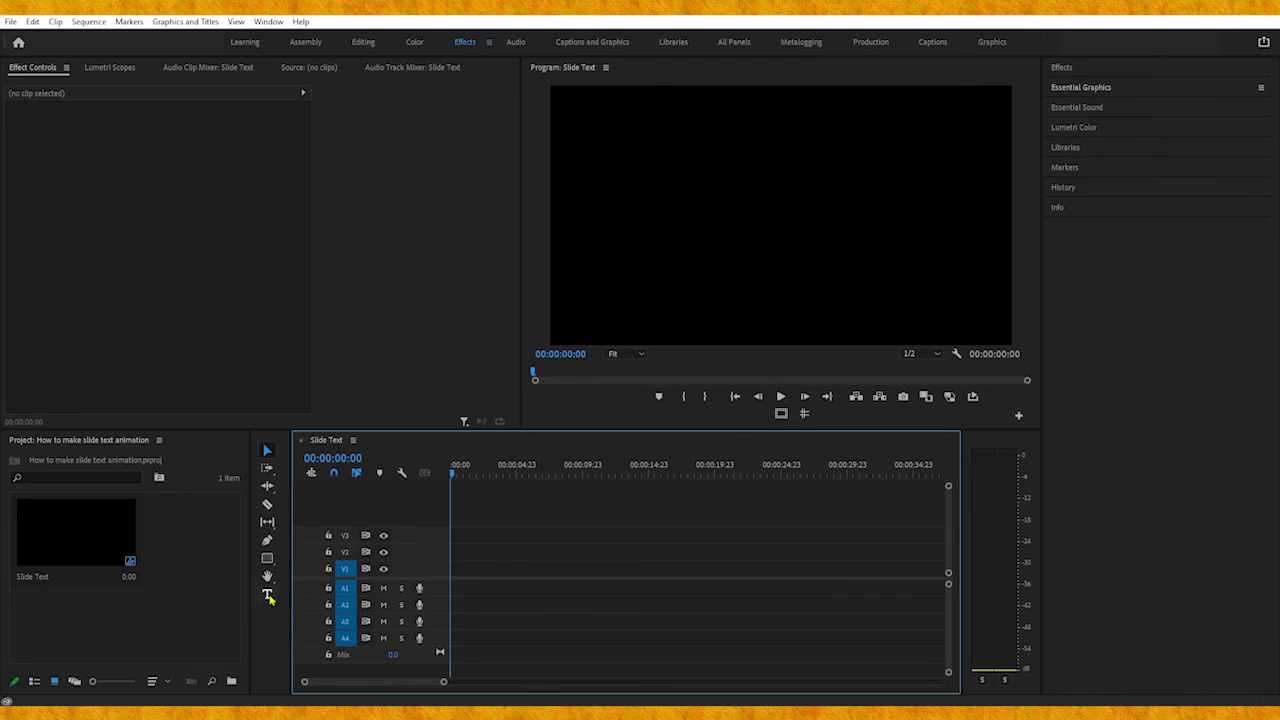
- Create a 'SLIDE TEXT' title in the Program Monitor for the rectangle shape to cover
{"action": "left_click", "coordinate": [268, 594]}
{"action": "type", "text": "S"}
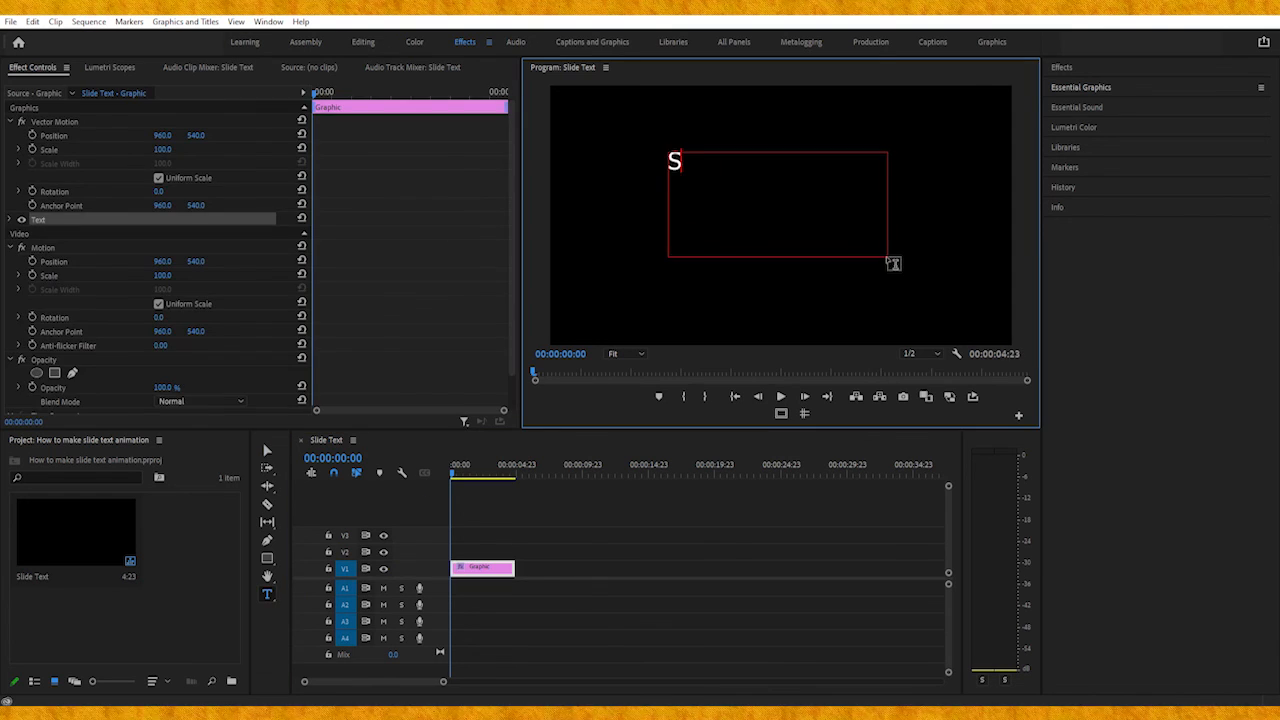
{"action": "type", "text": "LIDE TEXT"}
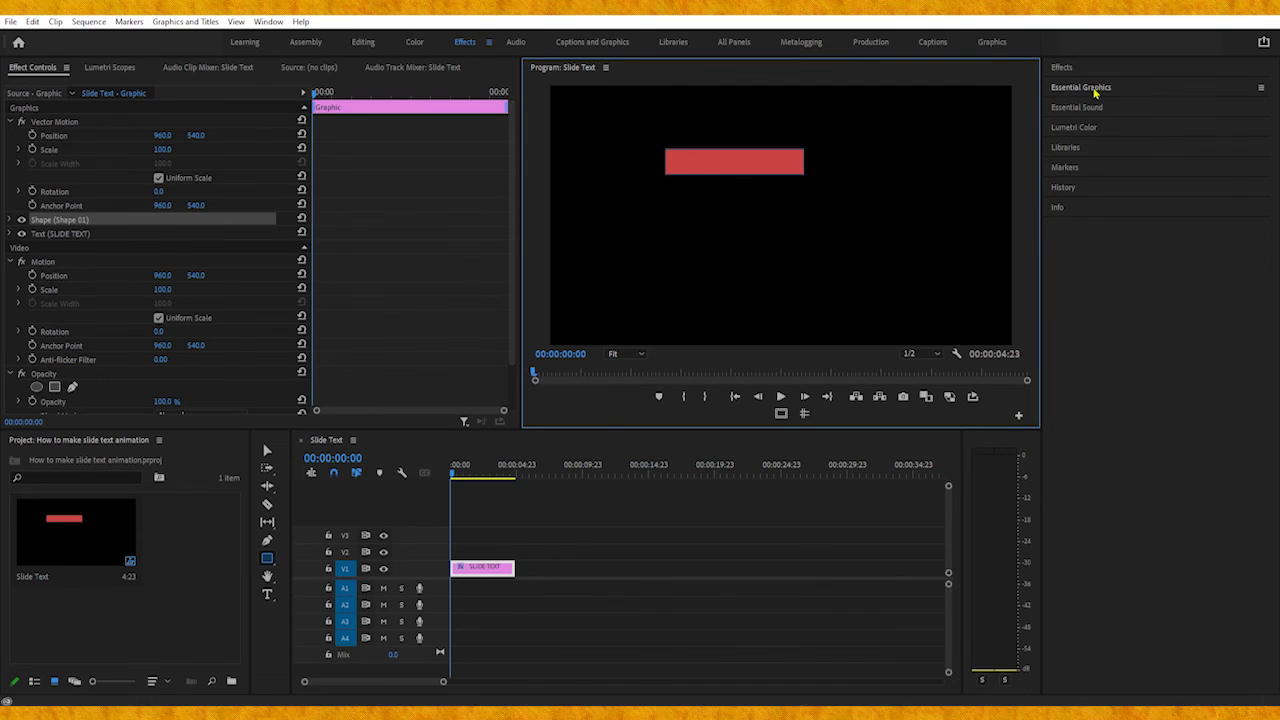
- Enable Mask with Shape on the rectangle layer in Essential Graphics so only the lettering shows
{"action": "left_click", "coordinate": [1090, 88]}
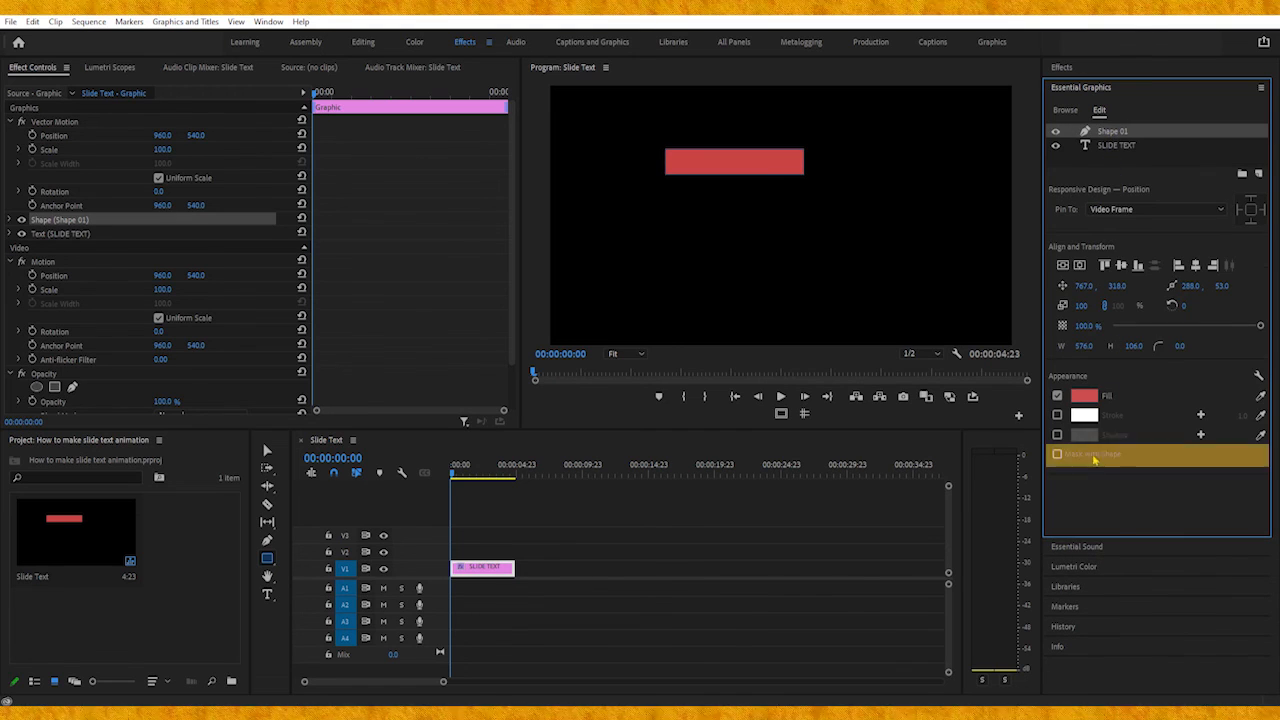
{"action": "left_click", "coordinate": [1054, 454]}
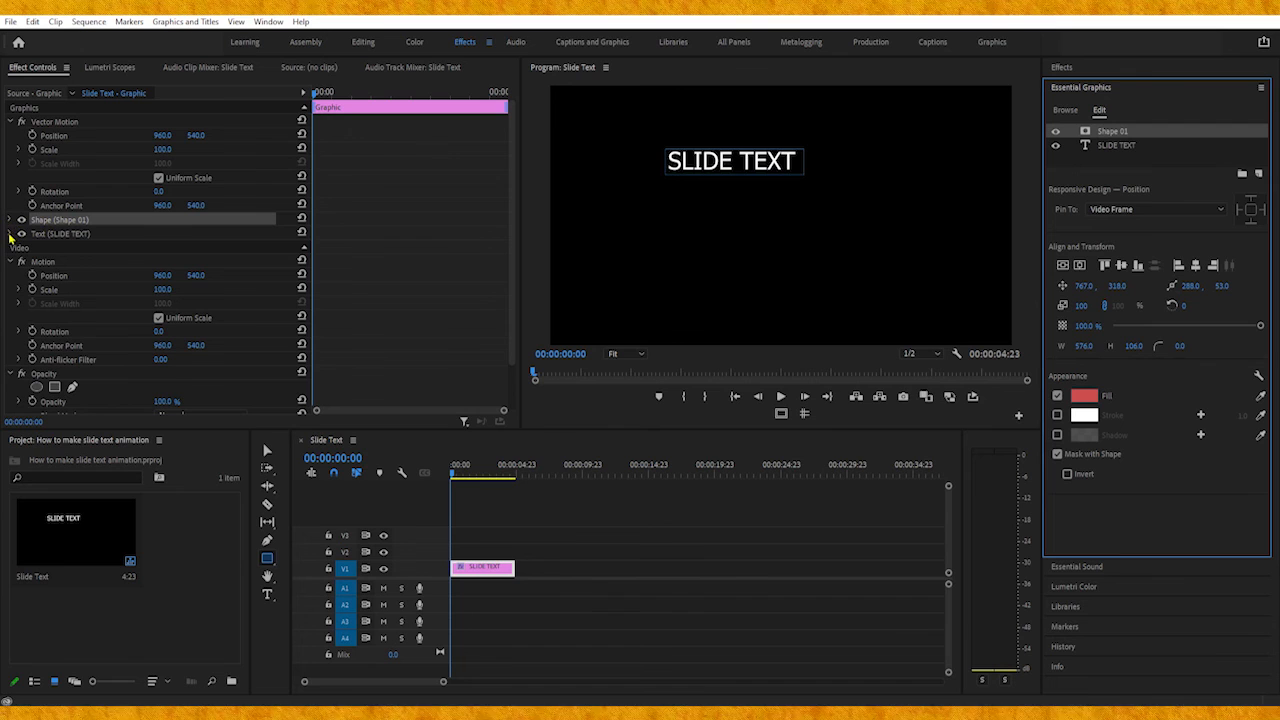
- Select the SLIDE TEXT layer and keyframe its Position for a slide-in over about two seconds
{"action": "left_click", "coordinate": [22, 232]}
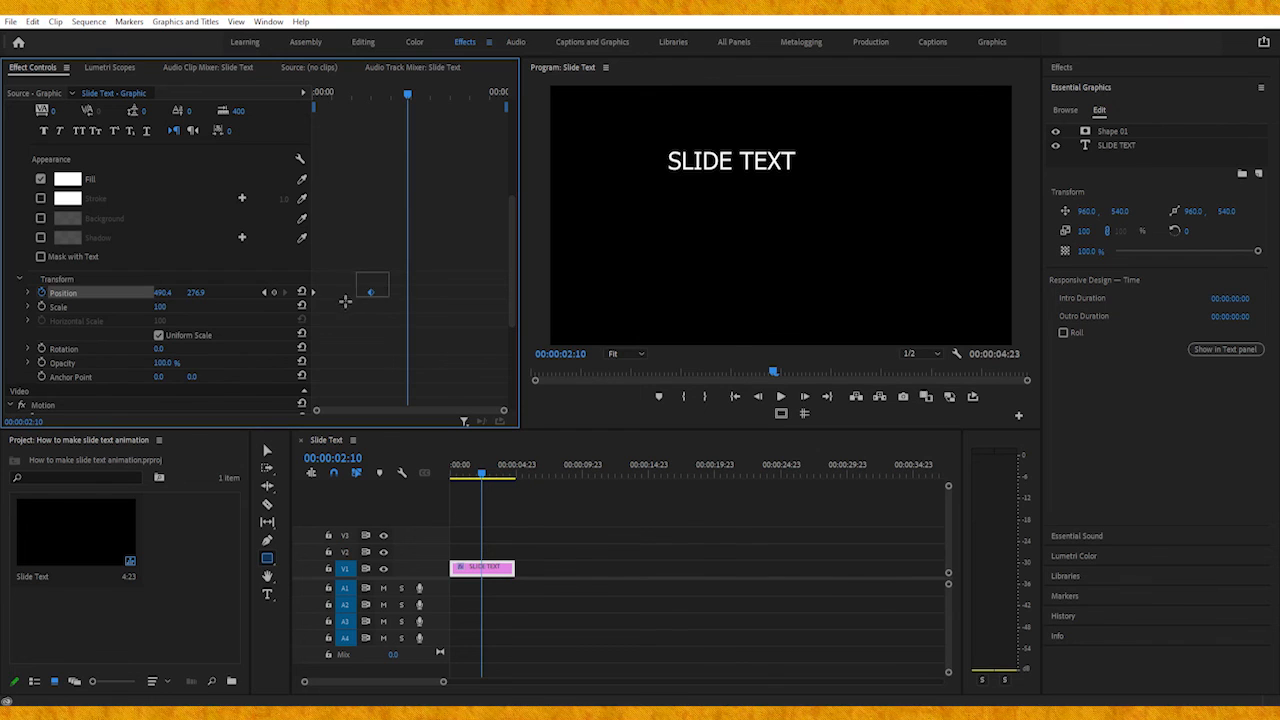
- Set the Position keyframes' Temporal Interpolation to Continuous Bezier
{"action": "right_click", "coordinate": [372, 292]}
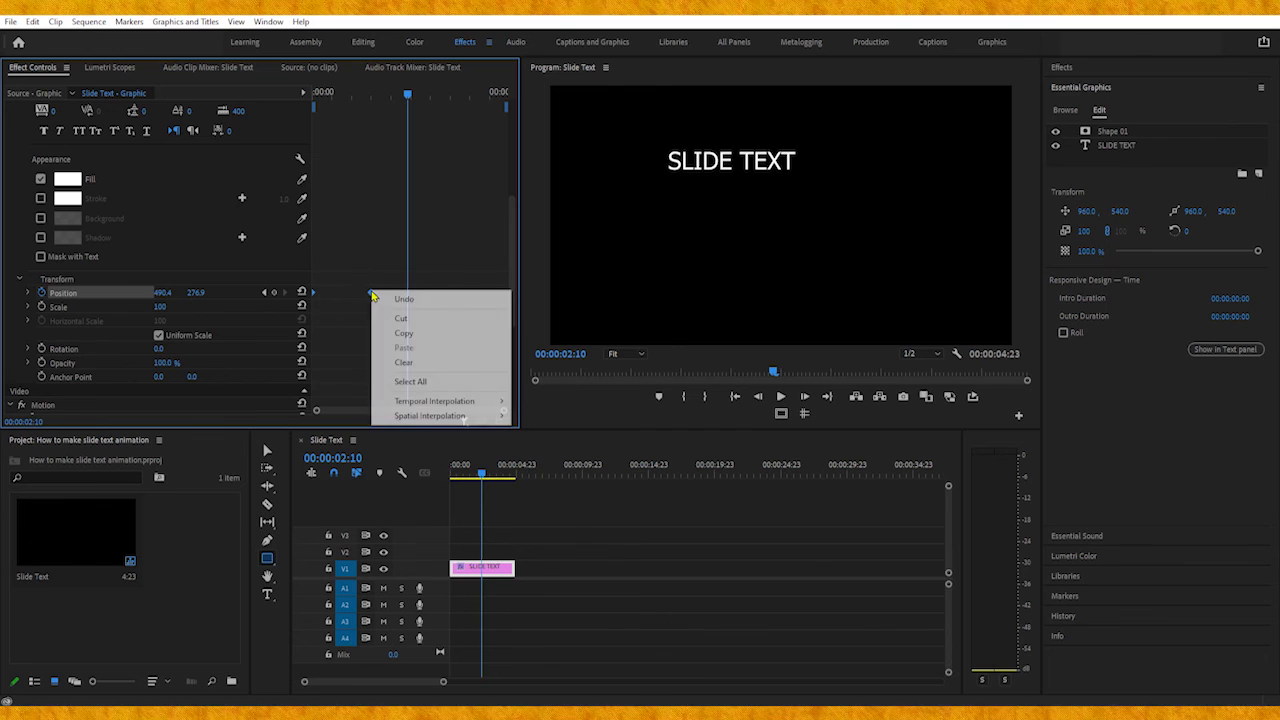
{"action": "mouse_move", "coordinate": [434, 400]}
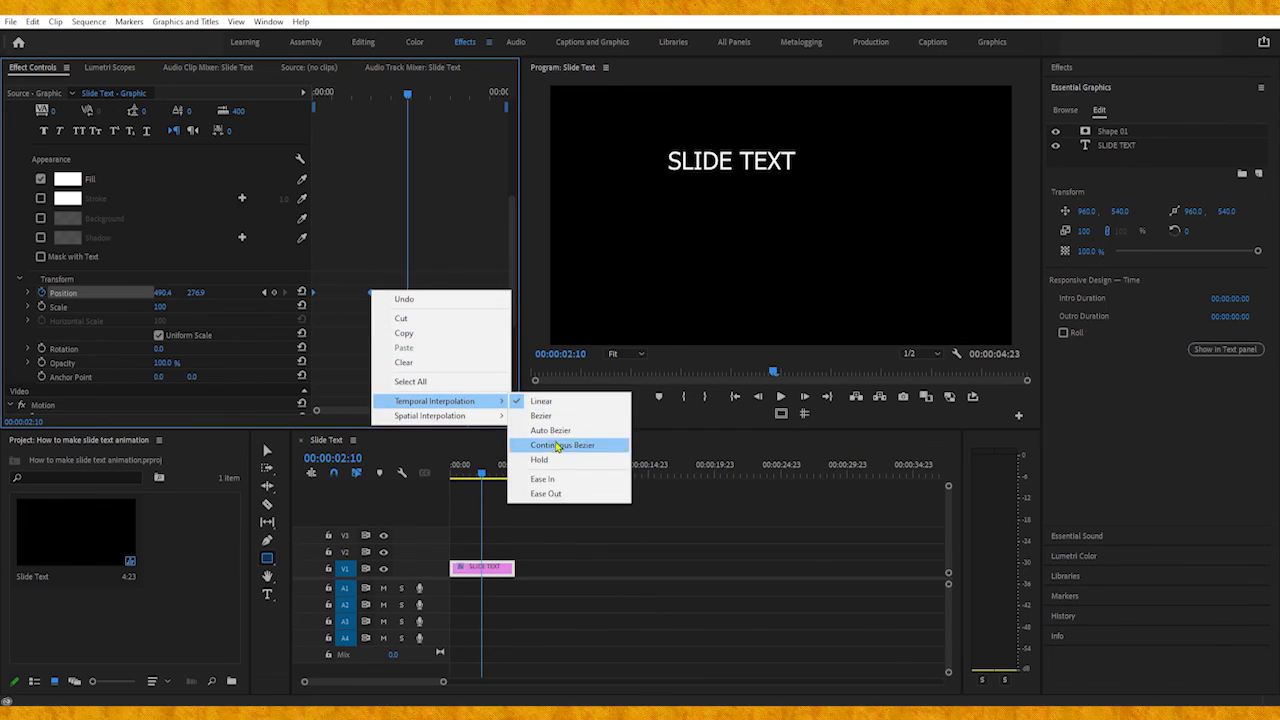
{"action": "left_click", "coordinate": [564, 444]}
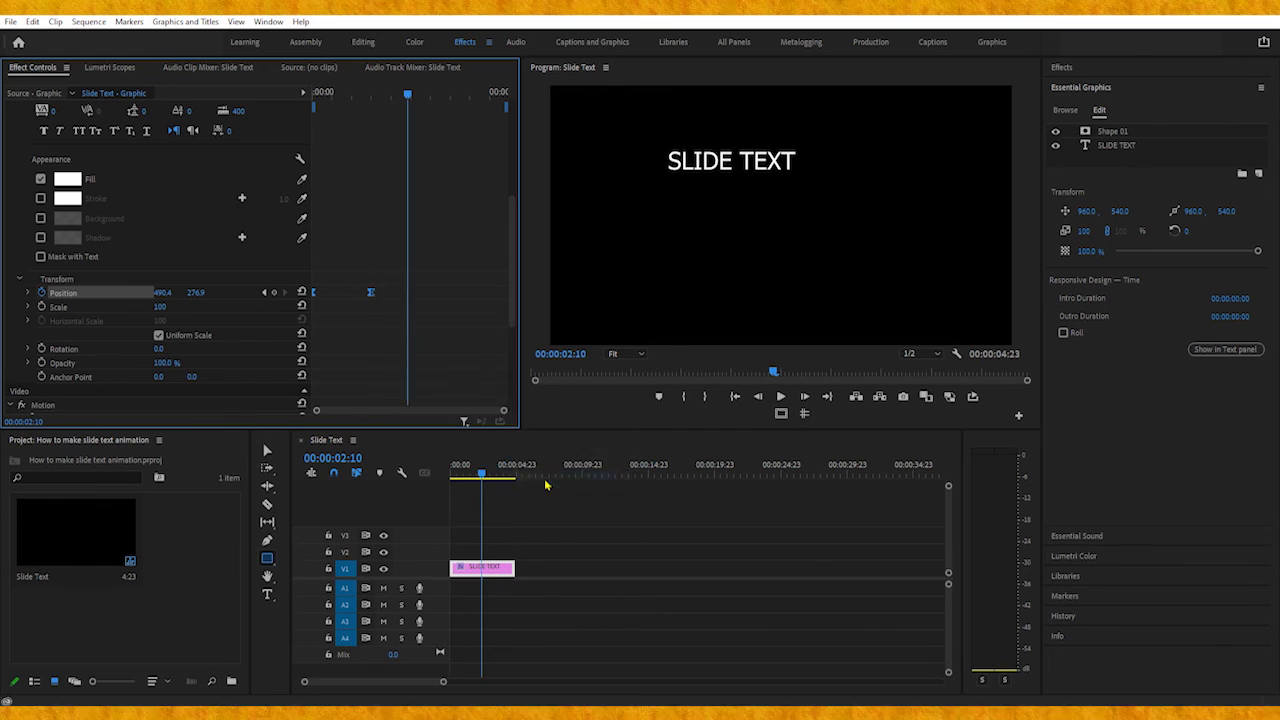